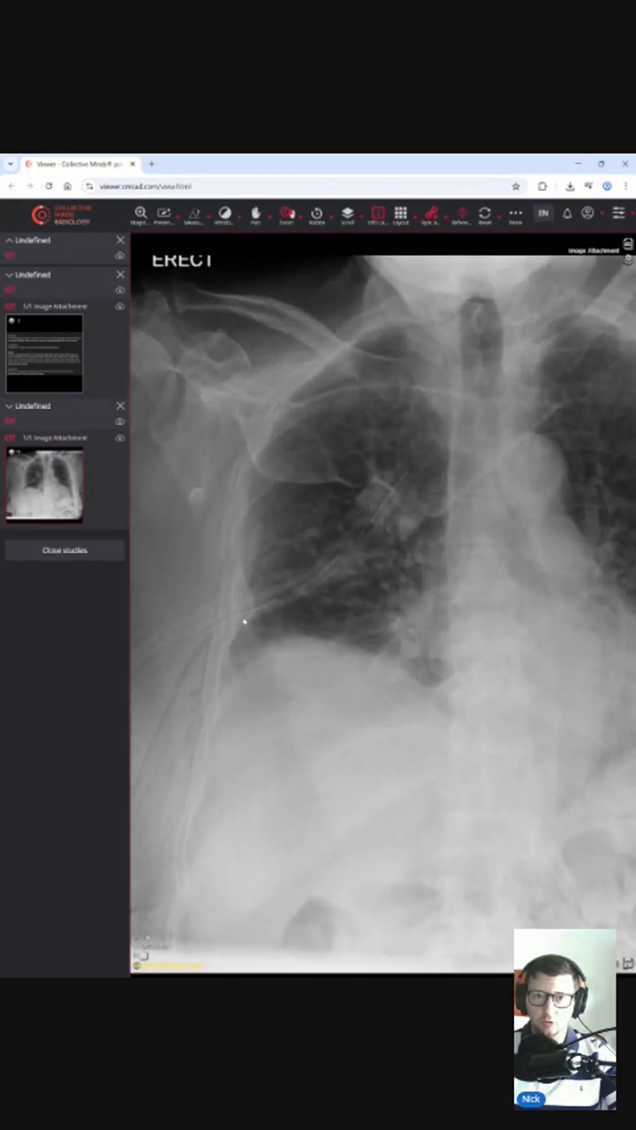
# Zoom into the right apical region to inspect the apex and drain closely
pyautogui.click(193, 214)
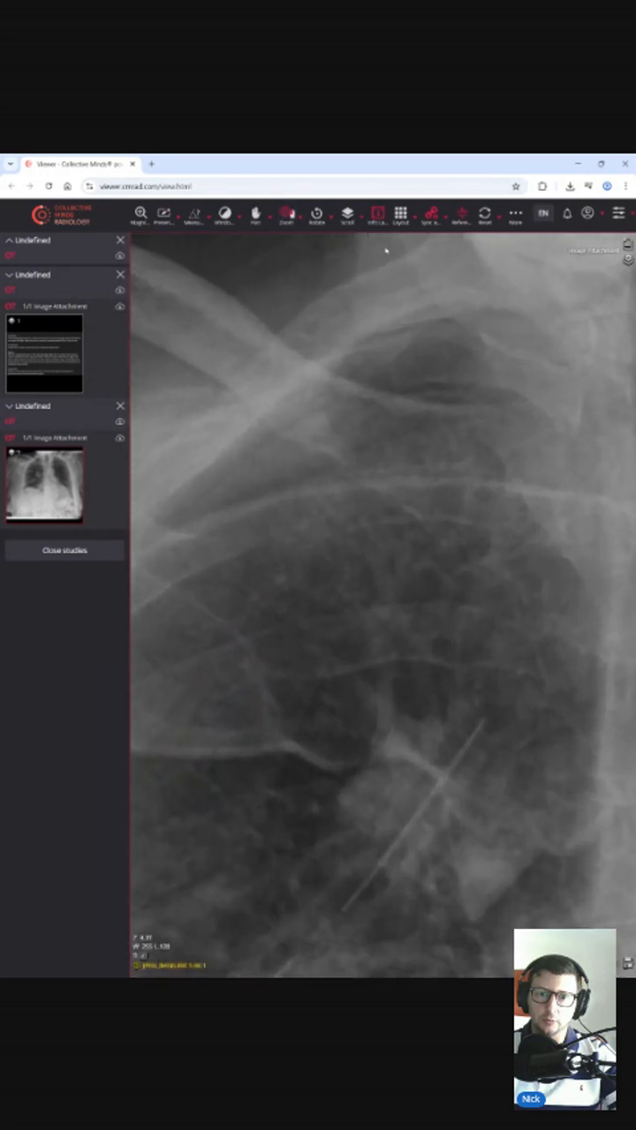
# Reset the viewport so the full chest radiograph fits the panel again
pyautogui.click(162, 214)
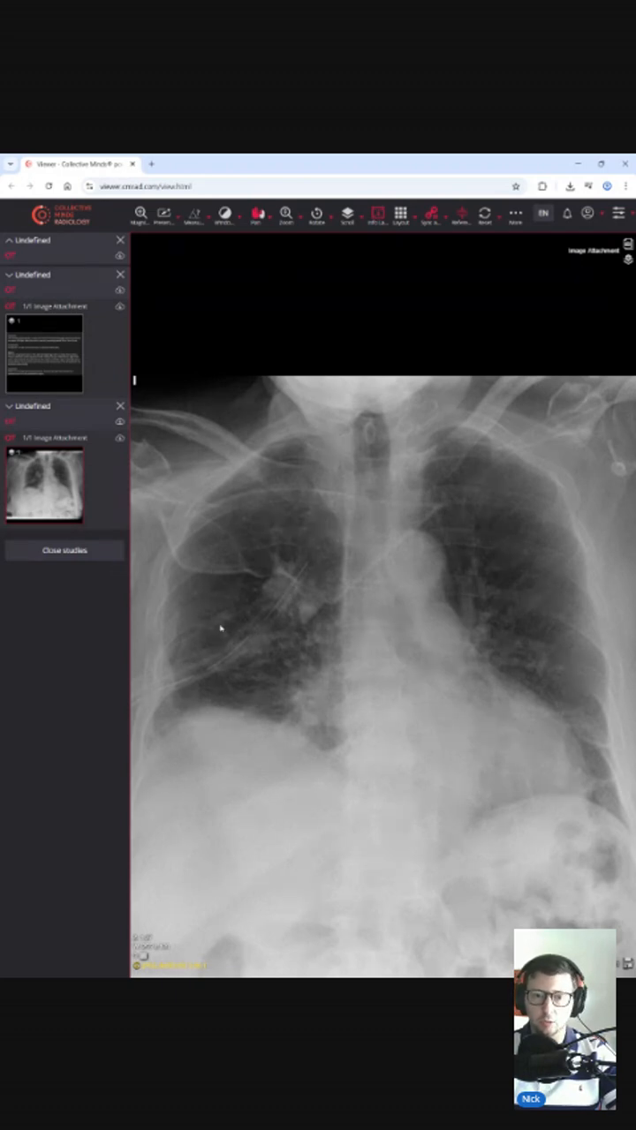
pyautogui.moveTo(327, 272)
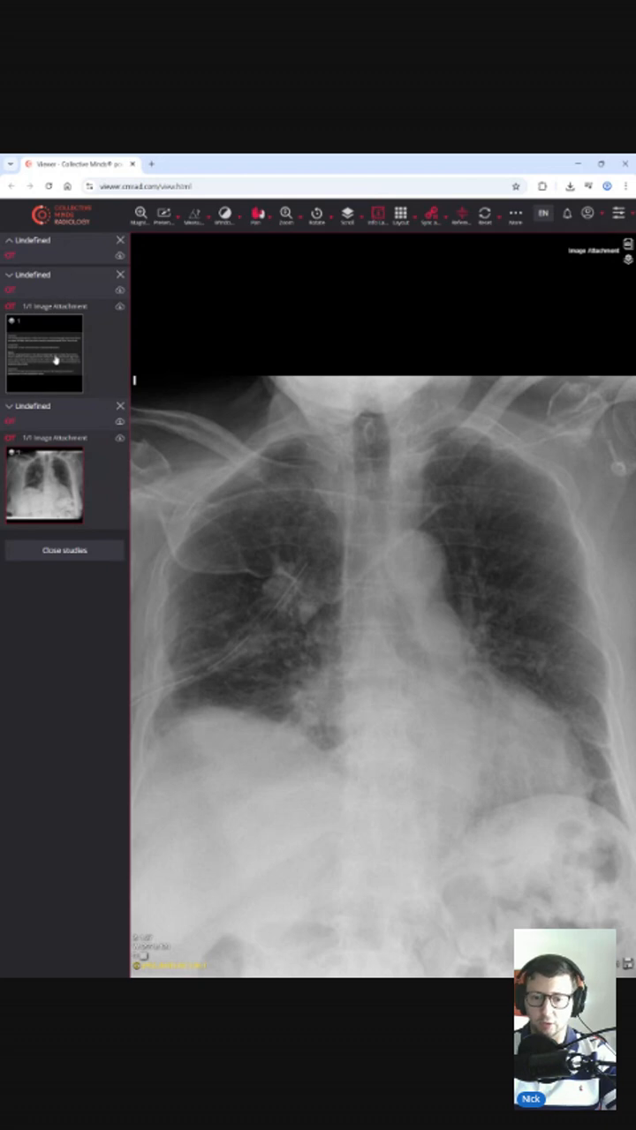
# Load the report attachment thumbnail to show indication, findings and impression
pyautogui.click(44, 353)
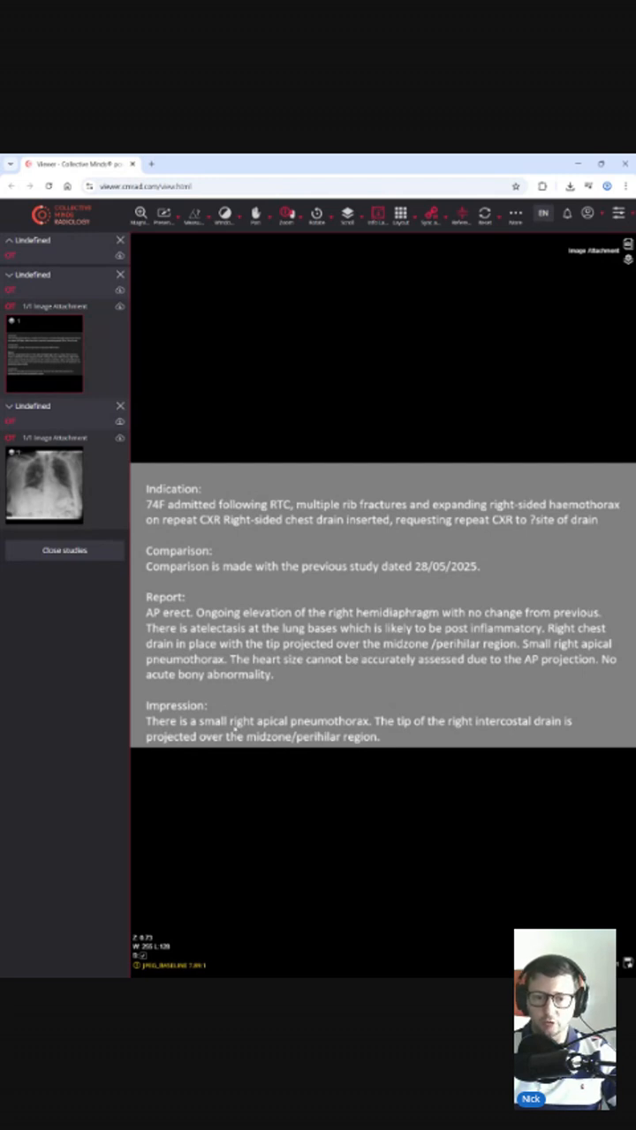
pyautogui.moveTo(378, 710)
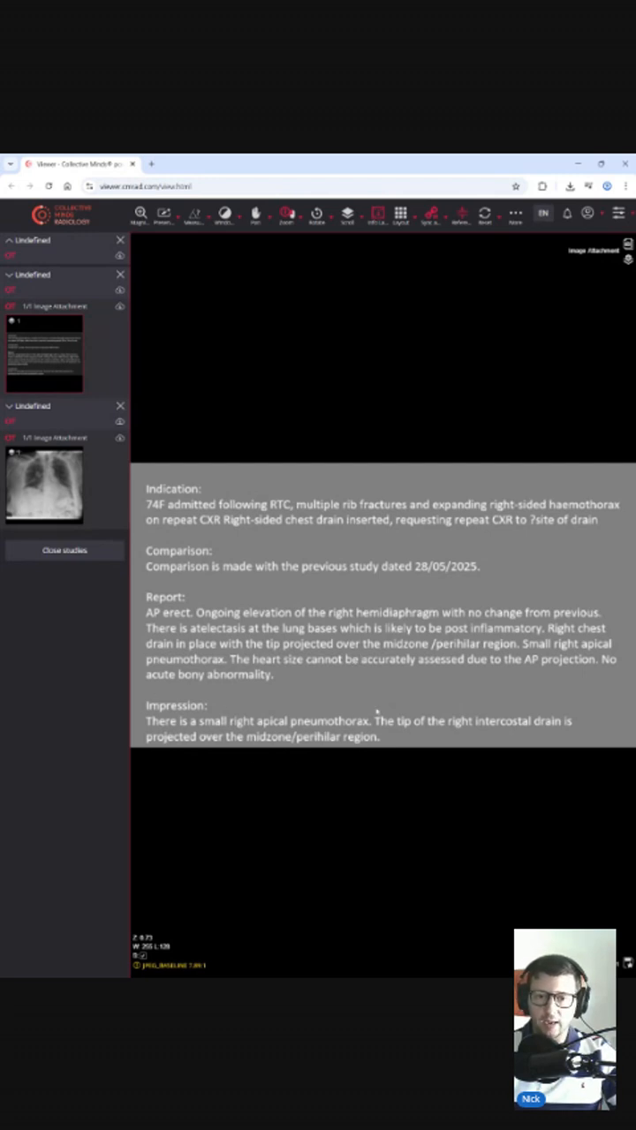
pyautogui.moveTo(263, 756)
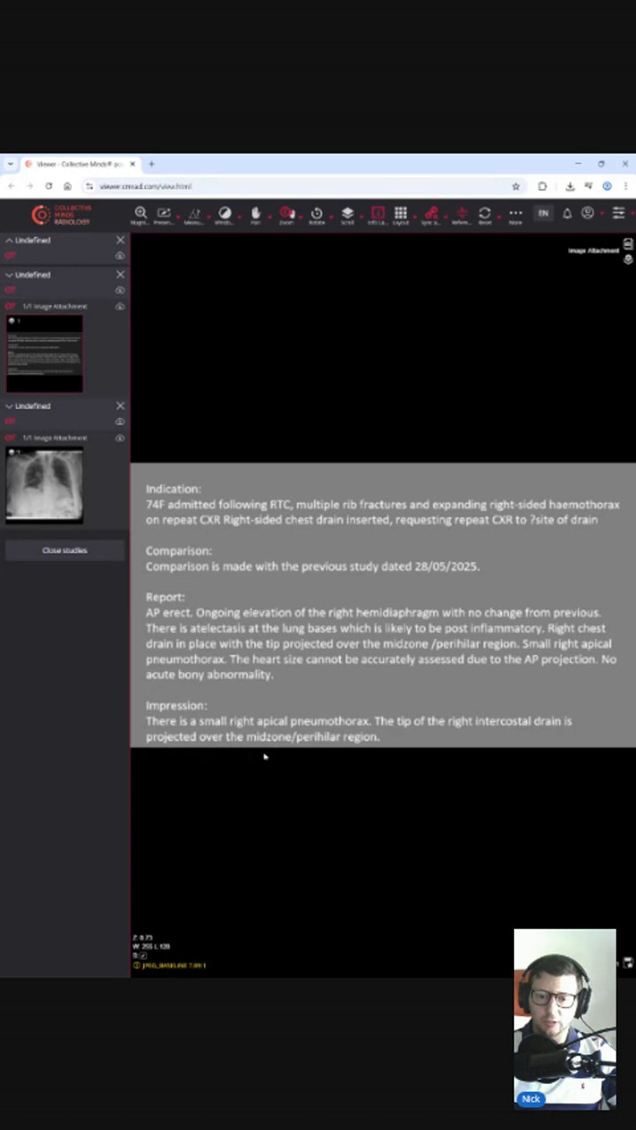
pyautogui.moveTo(274, 751)
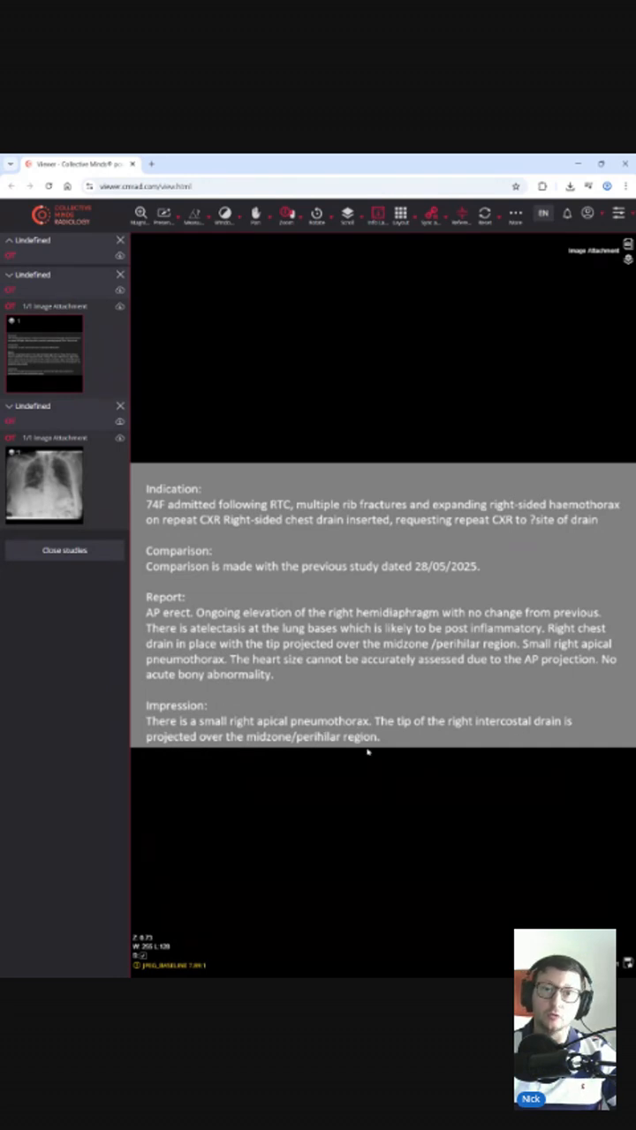
pyautogui.moveTo(431, 420)
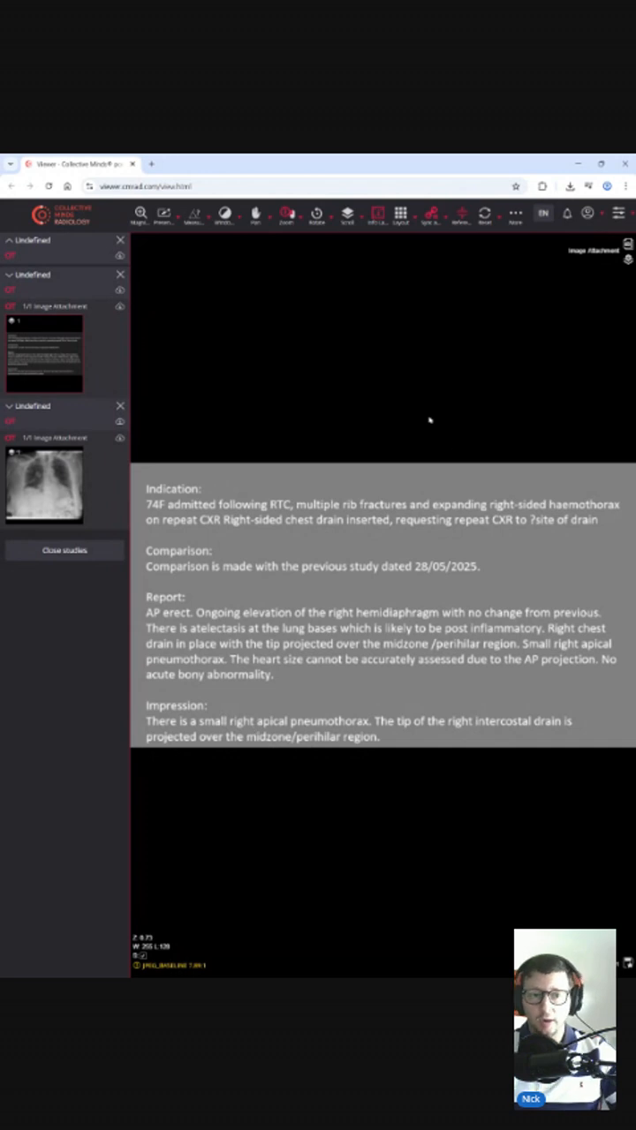
pyautogui.moveTo(431, 421)
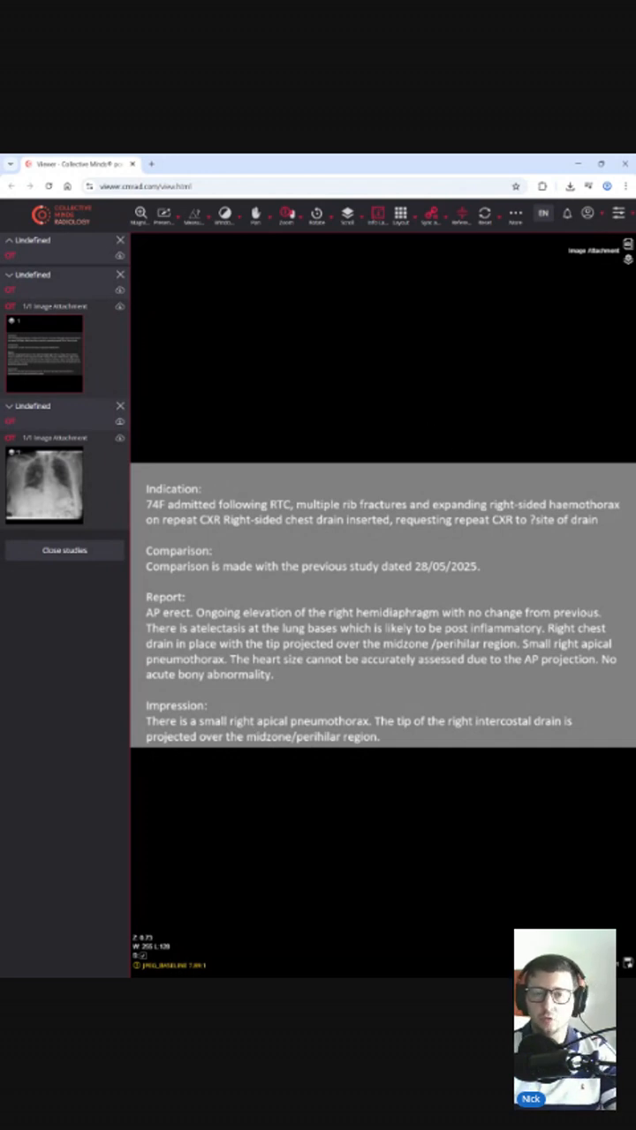